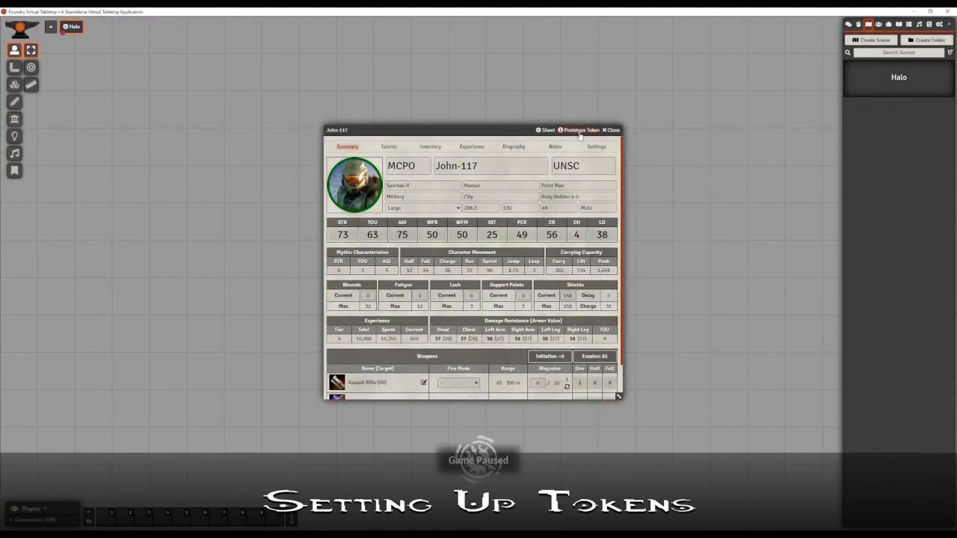
# - Name John-117's prototype token Sierra-117, shown always to everyone, Friendly disposition, actor data linked
pyautogui.click(580, 129)
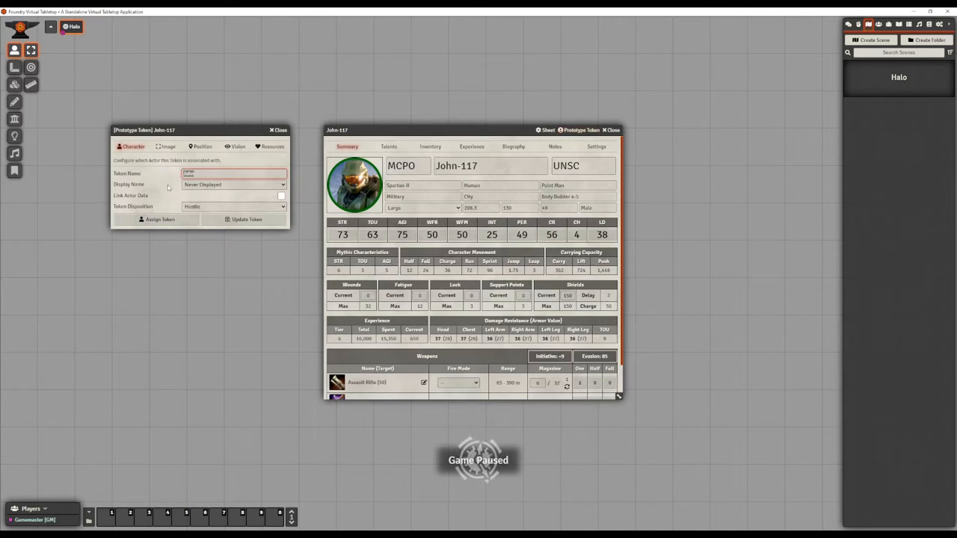
pyautogui.write('Sierra-117')
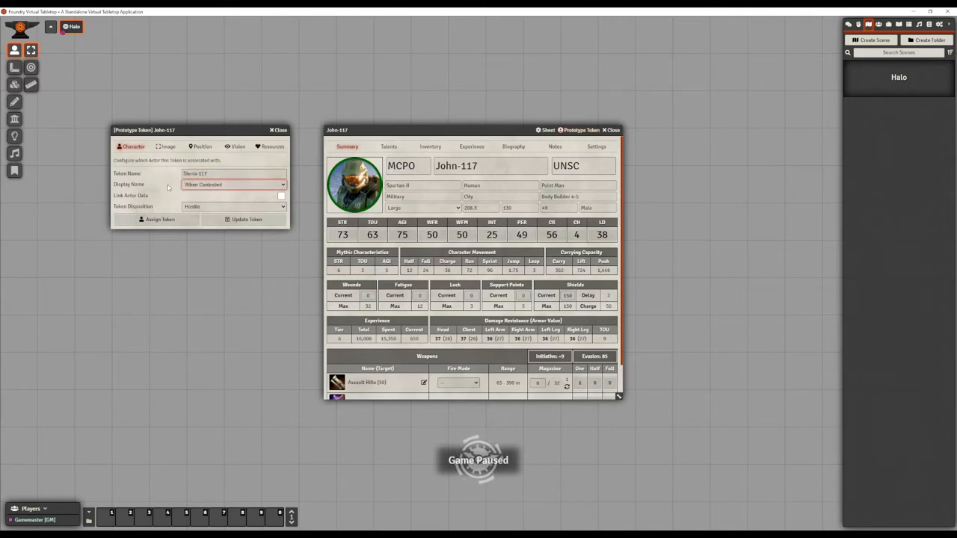
pyautogui.click(233, 186)
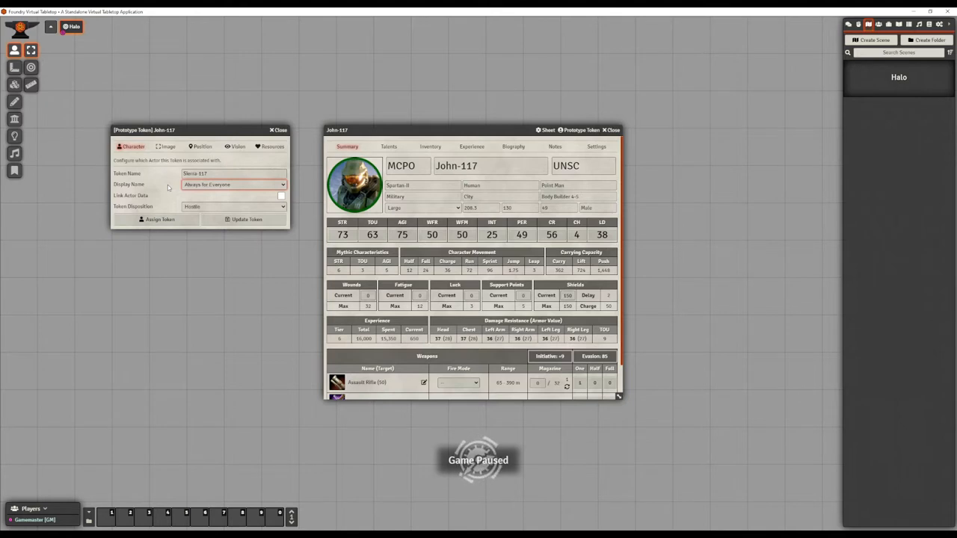
pyautogui.click(234, 207)
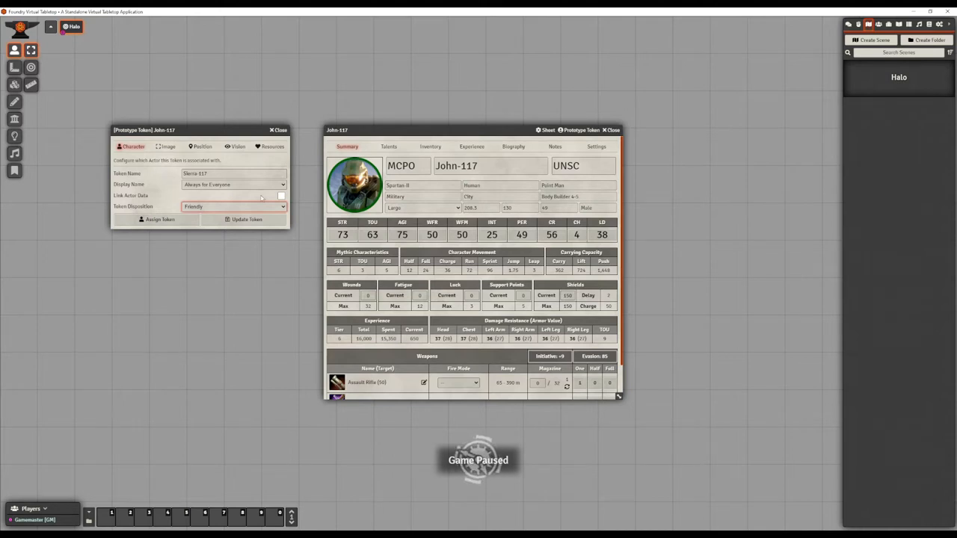
pyautogui.click(281, 195)
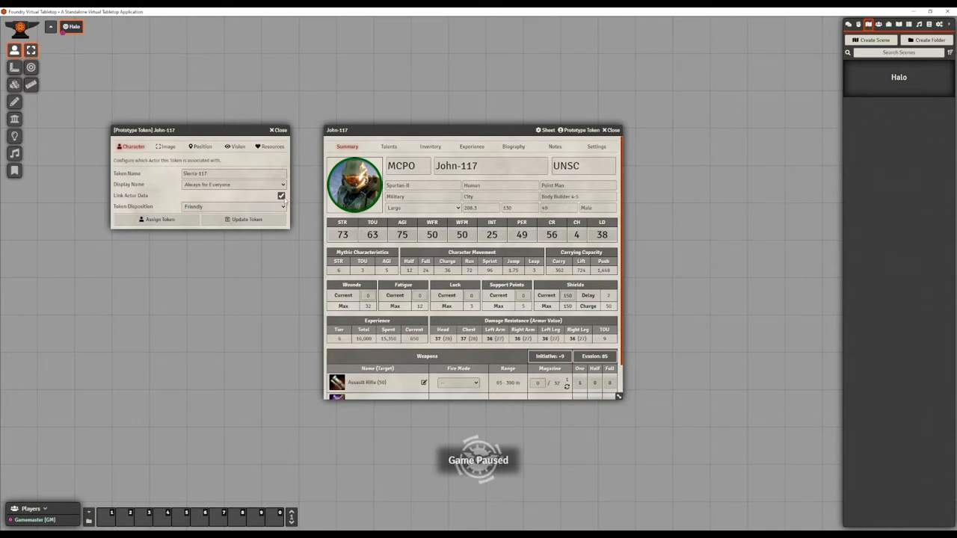
# - Show the prototype token's image settings with its image path and scale
pyautogui.click(168, 147)
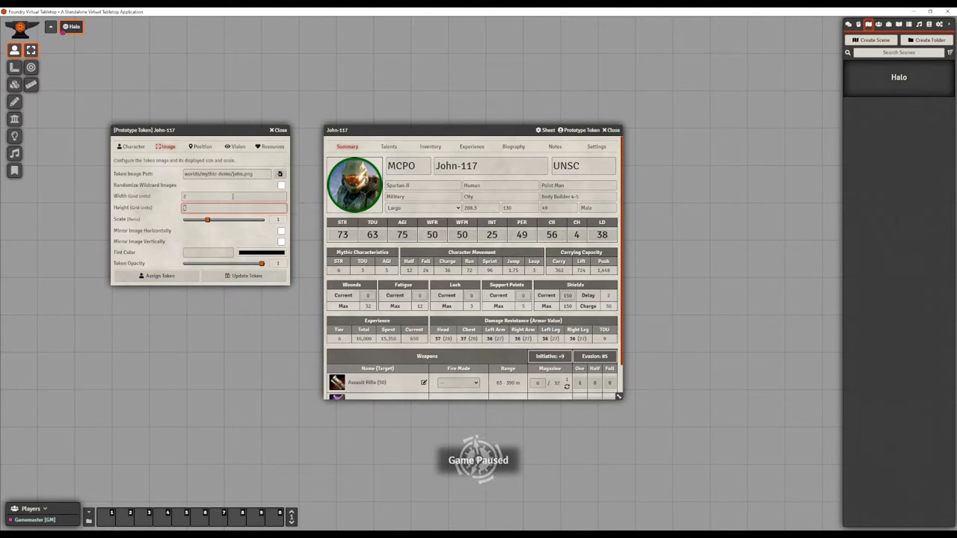
# - Show the token's resource bars always to everyone and assign the Bar 2 attribute
pyautogui.click(272, 146)
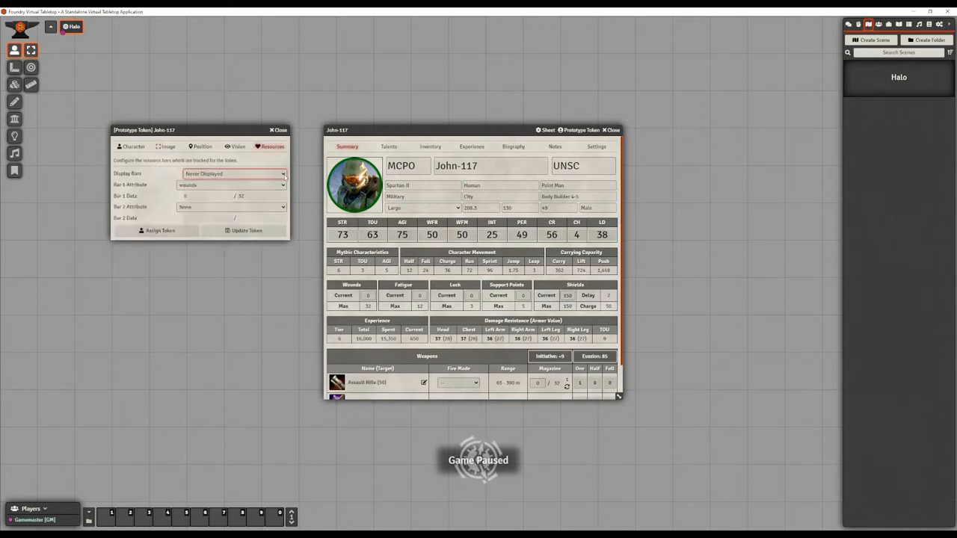
pyautogui.click(232, 174)
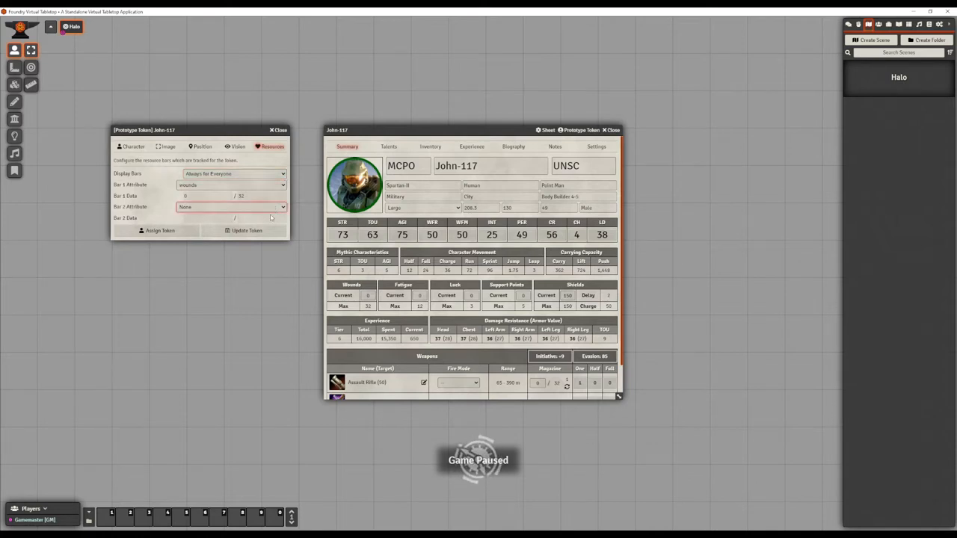
pyautogui.click(230, 206)
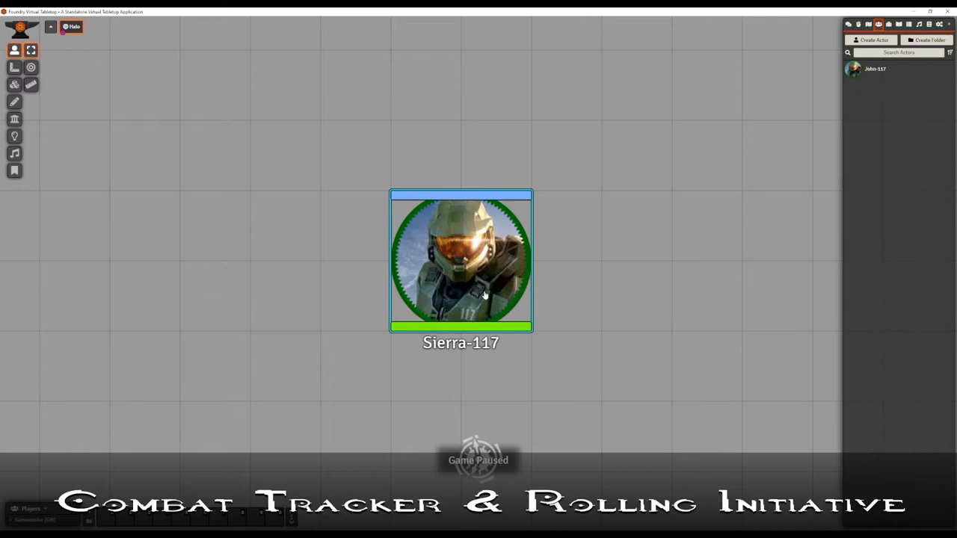
# - Select the Sierra-117 token on the scene and bring up the combat tracker
pyautogui.click(460, 260)
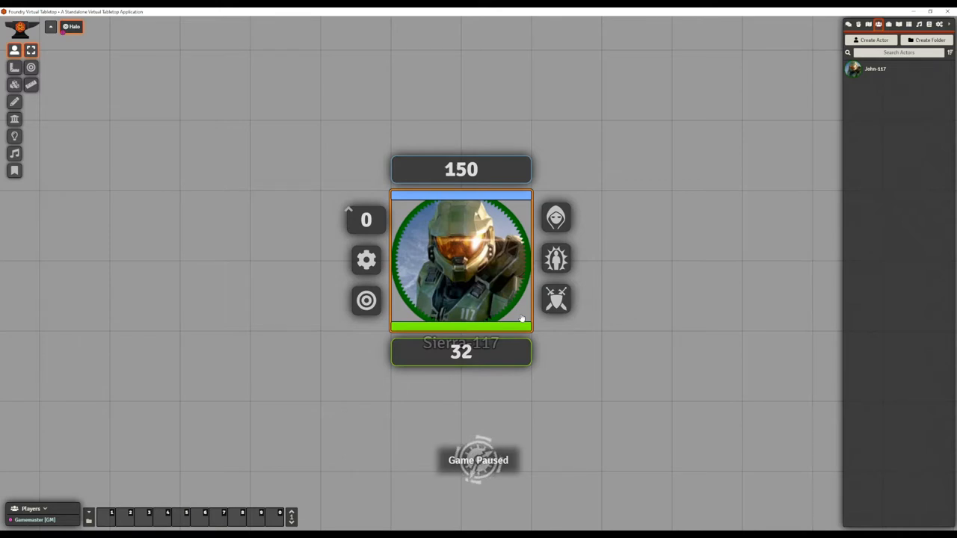
pyautogui.click(889, 24)
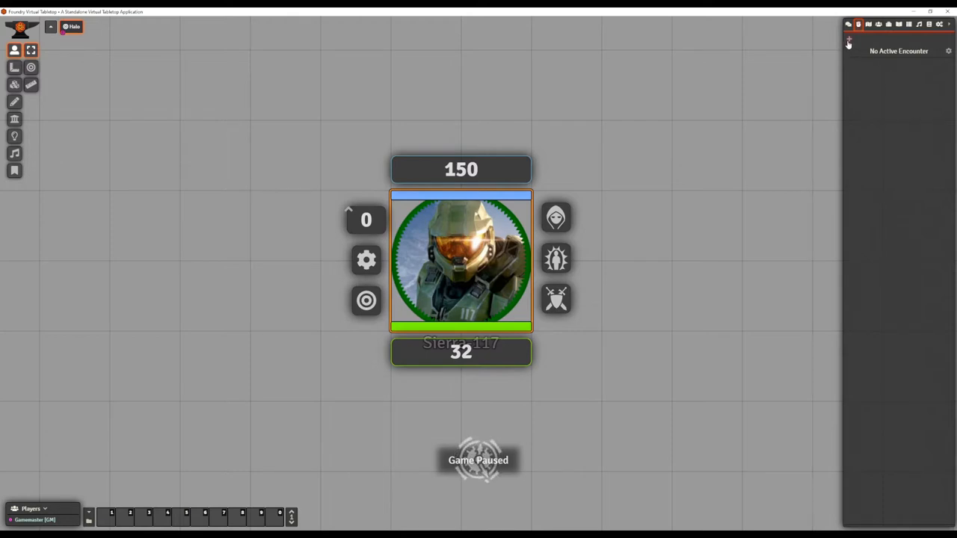
# - Create a new, not-yet-started encounter and return to John-117's sheet
pyautogui.click(849, 39)
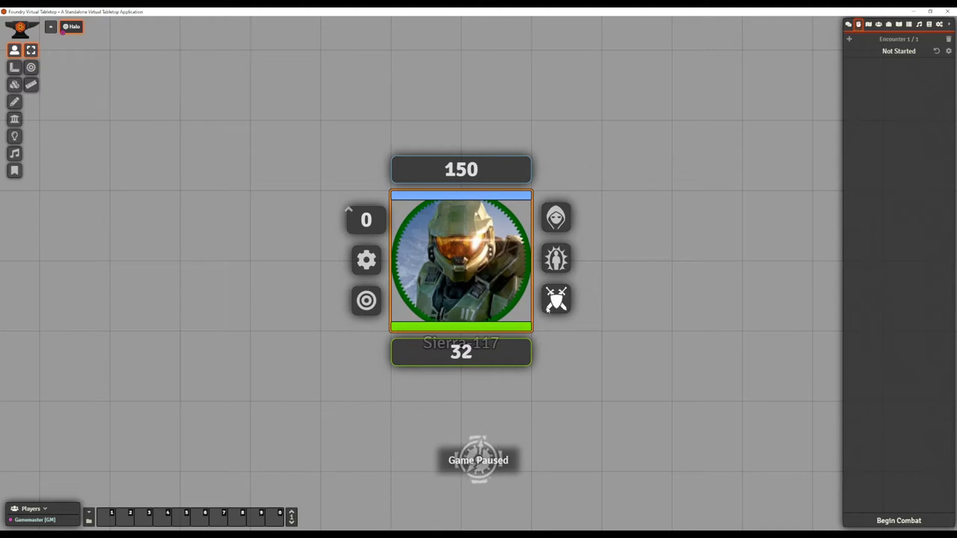
pyautogui.click(556, 299)
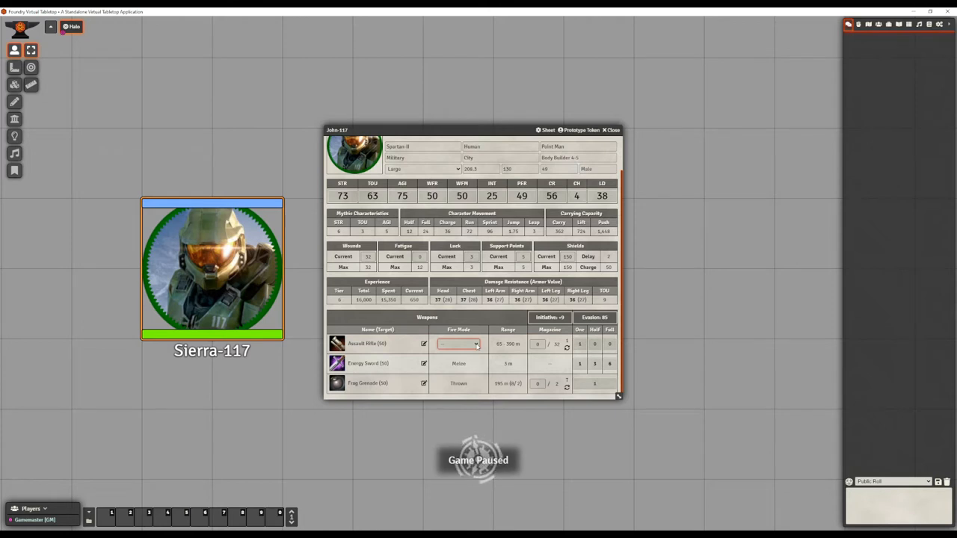
# - Switch John-117's assault rifle fire mode to Automatic and start an attack
pyautogui.click(458, 342)
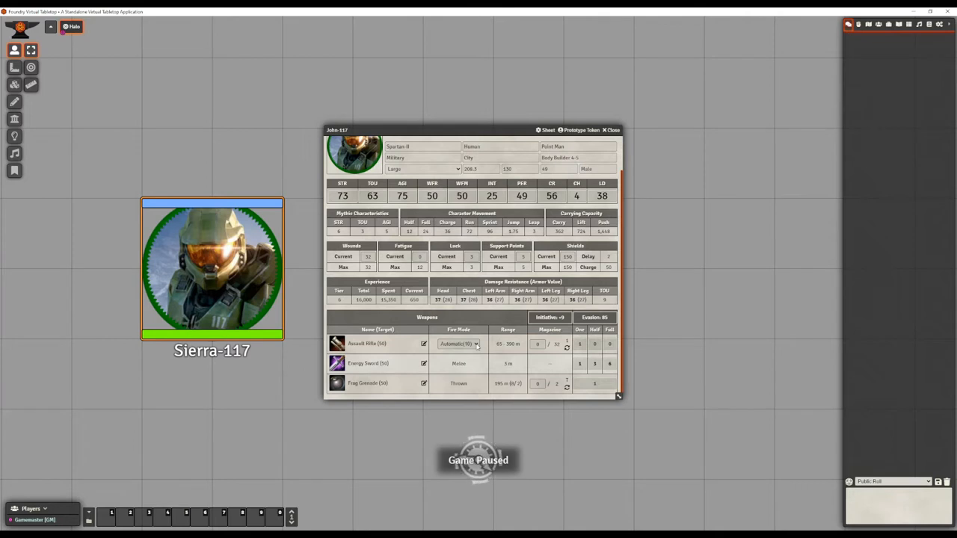
pyautogui.click(538, 345)
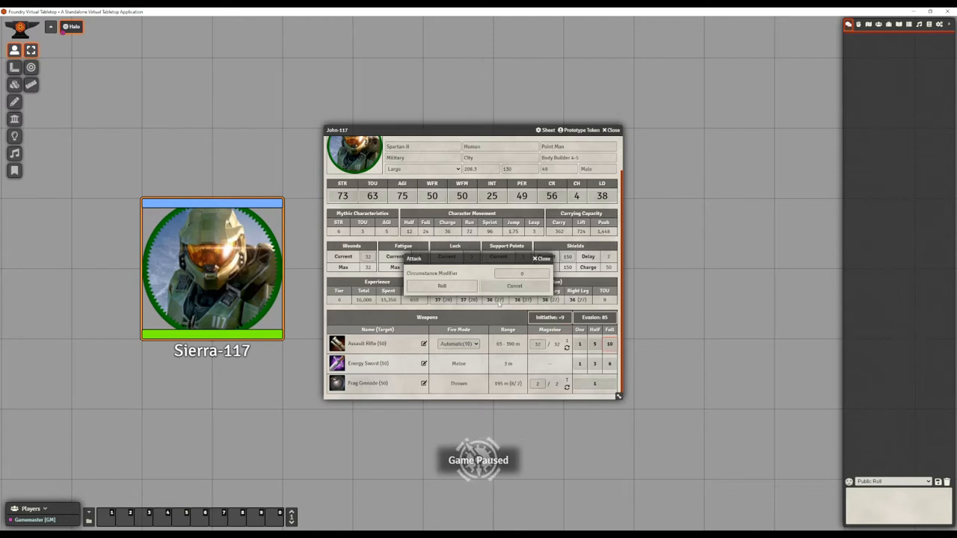
# - Roll automatic assault rifle attacks and post their hit results to chat
pyautogui.click(442, 285)
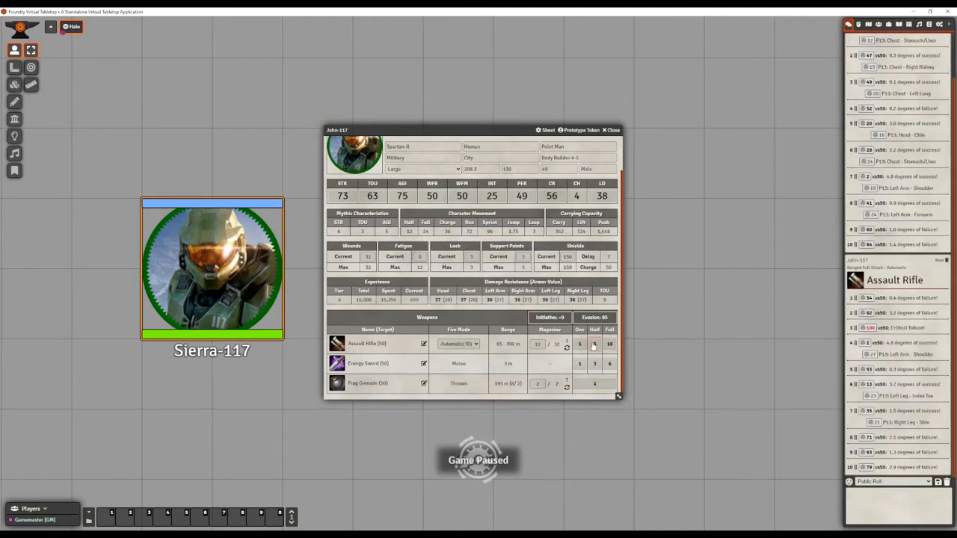
pyautogui.click(610, 344)
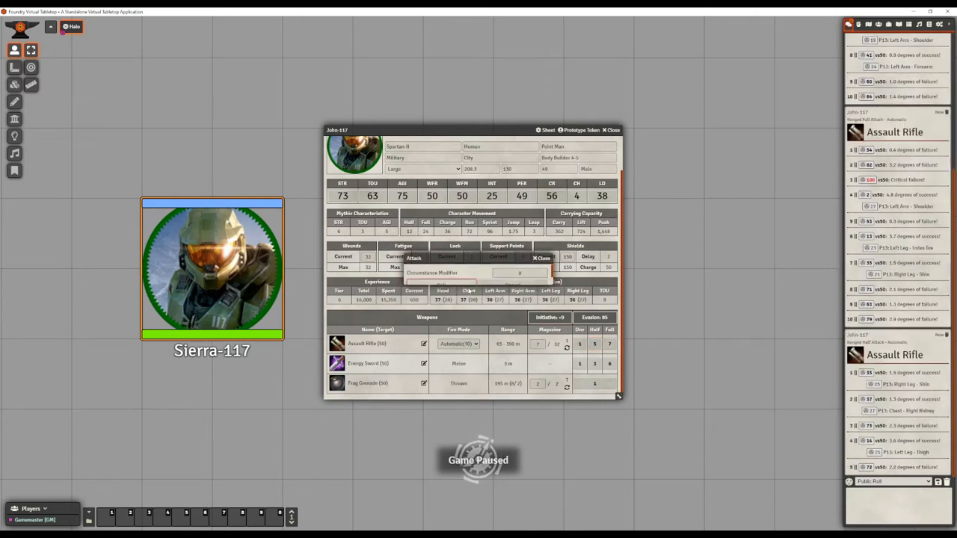
pyautogui.click(541, 257)
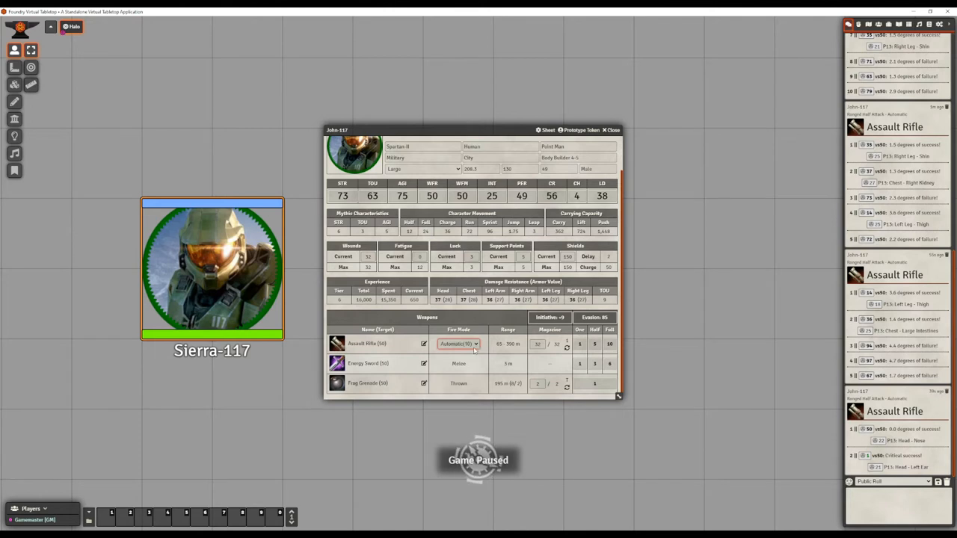
# - Change the assault rifle to Burst fire and roll a burst attack to chat
pyautogui.click(458, 343)
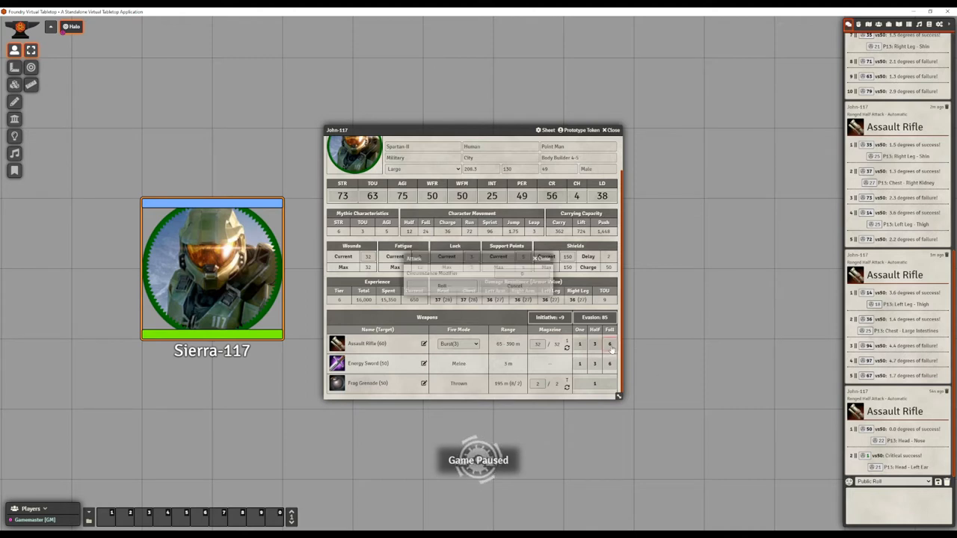
pyautogui.click(610, 344)
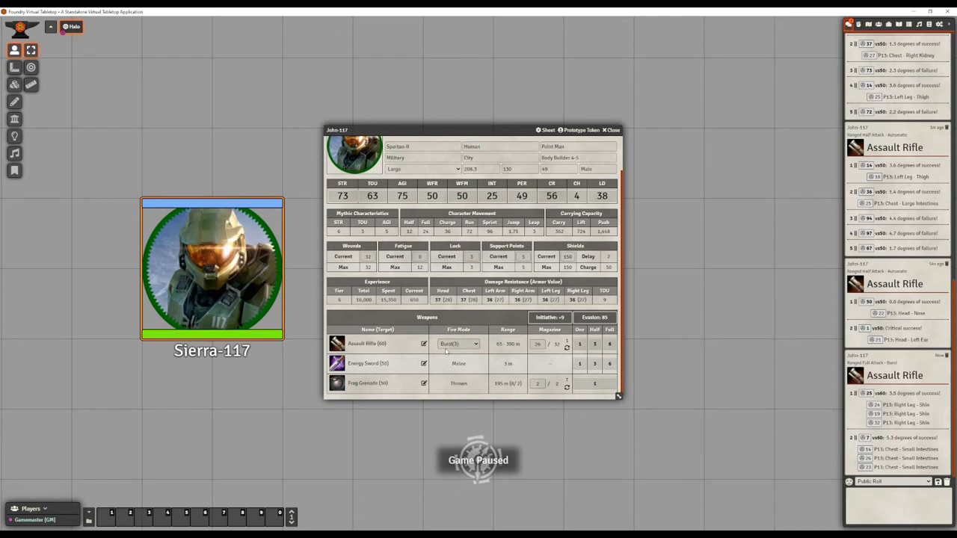
pyautogui.click(458, 343)
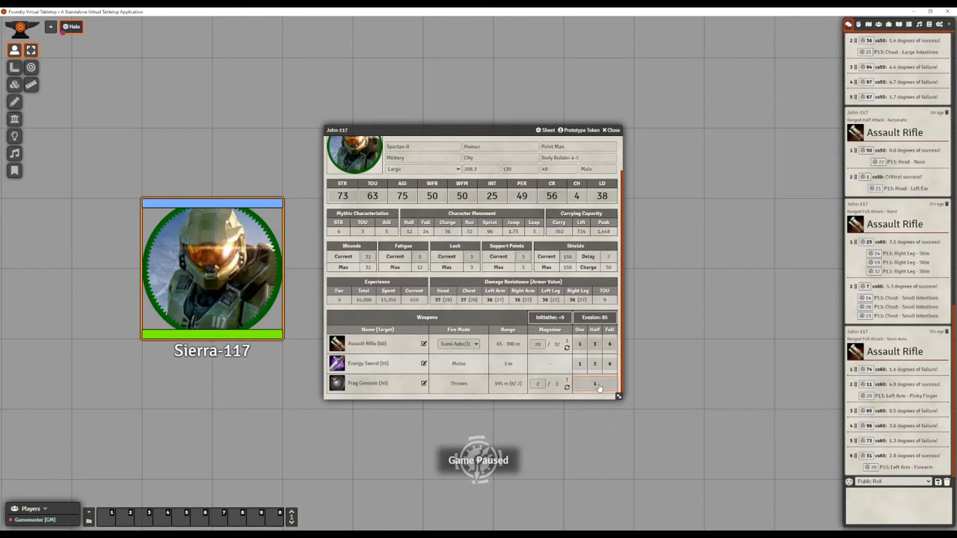
# - Roll an assault rifle attack in the newly selected fire mode
pyautogui.click(595, 383)
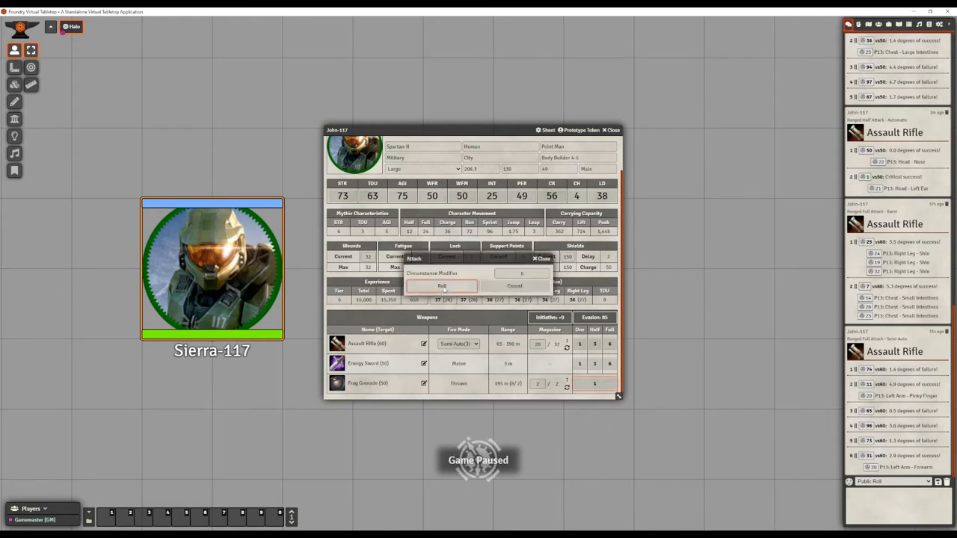
pyautogui.click(441, 287)
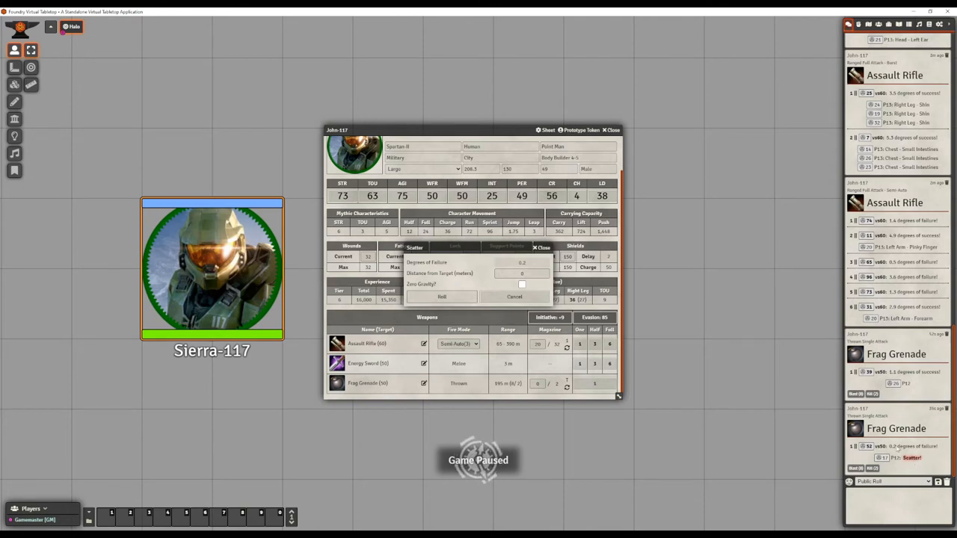
# - Set the frag grenade's scatter options and roll where it lands
pyautogui.click(522, 273)
pyautogui.write('25')
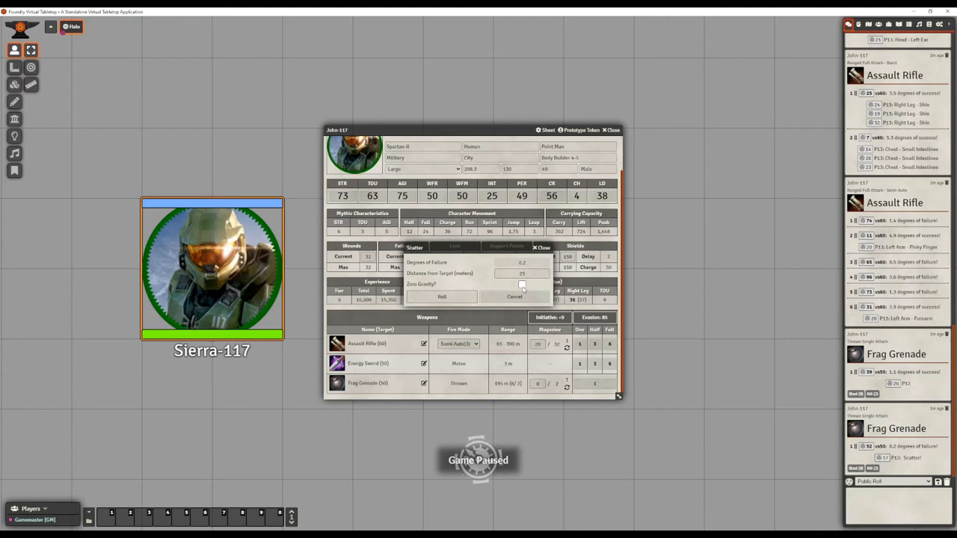
pyautogui.click(522, 284)
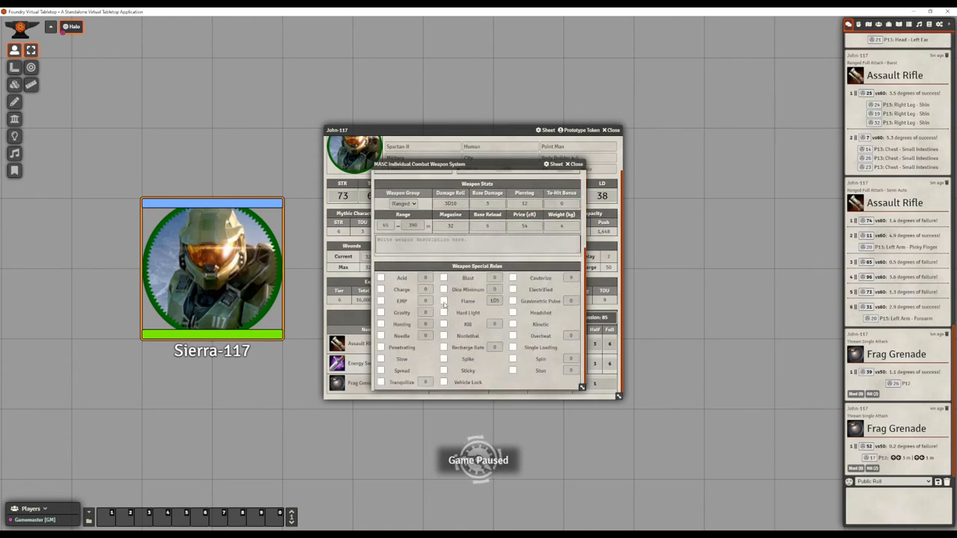
# - Enable two special ammo rules on the assault rifle and set the new rule's value
pyautogui.click(444, 301)
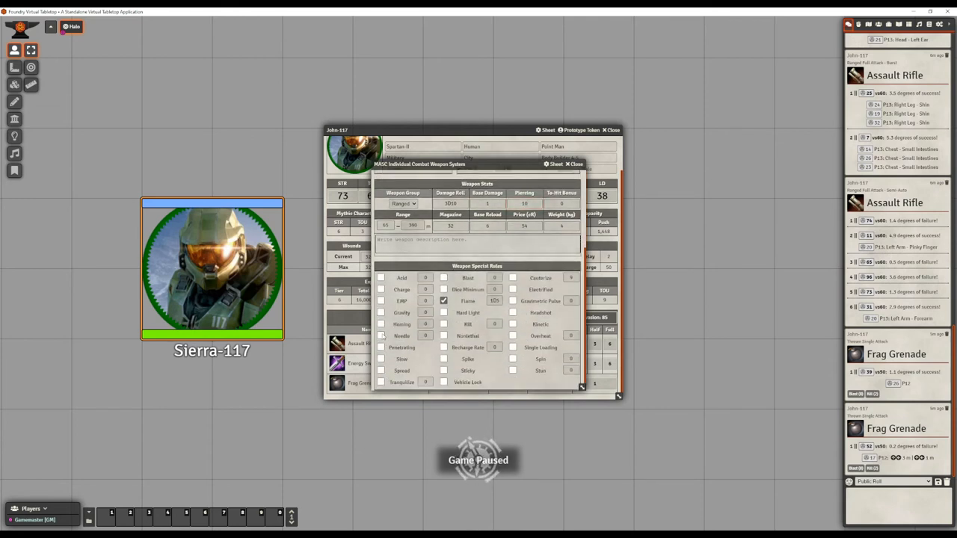
pyautogui.click(380, 335)
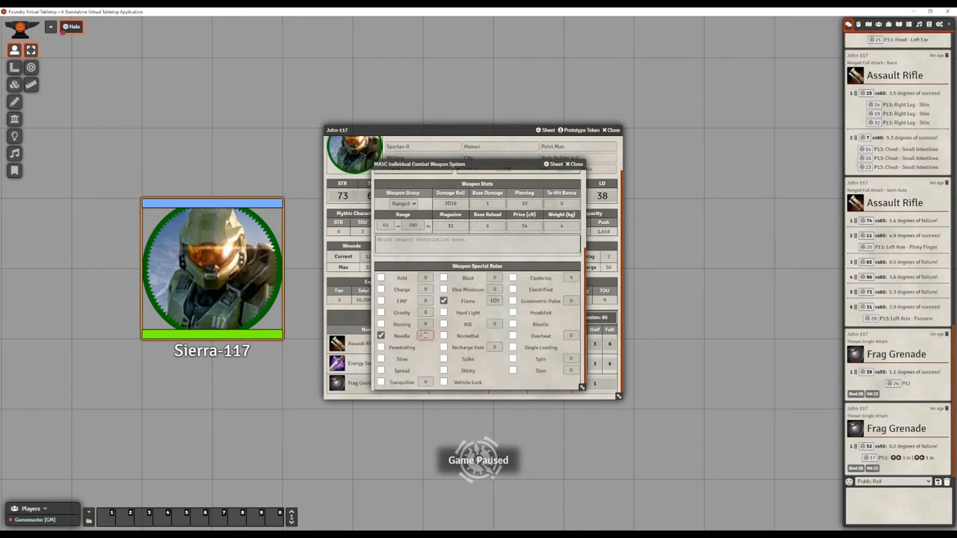
pyautogui.click(574, 163)
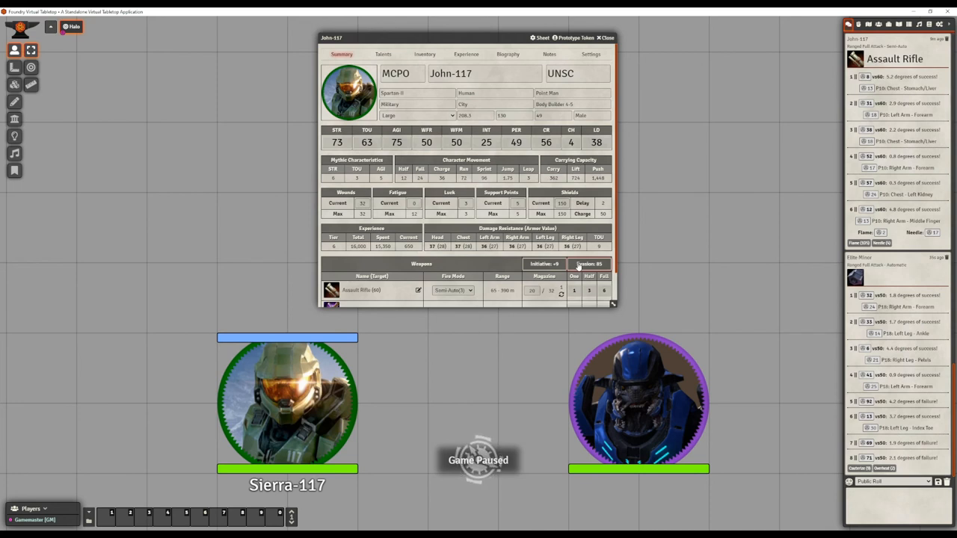
# - Roll the Elite's evasion against the rifle's hits and post the result to chat
pyautogui.click(588, 263)
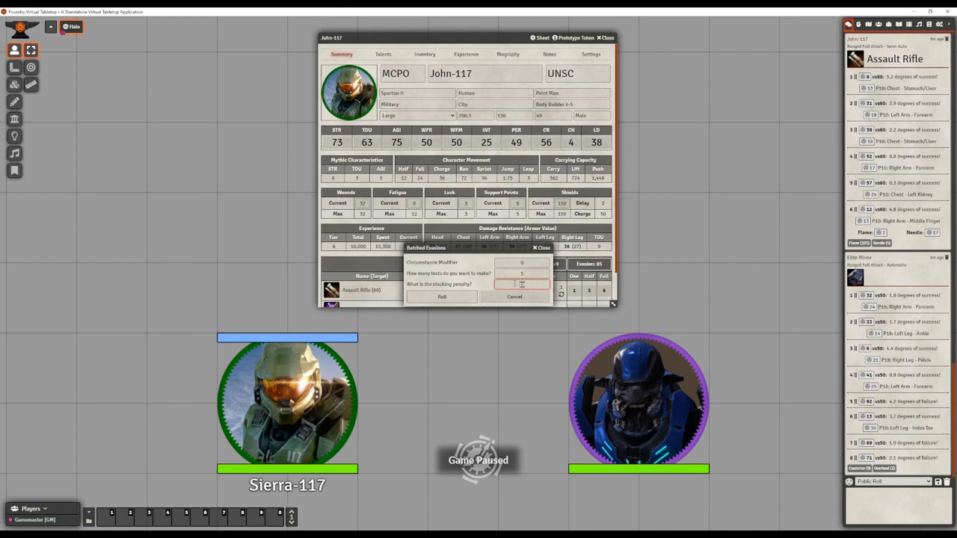
pyautogui.click(442, 296)
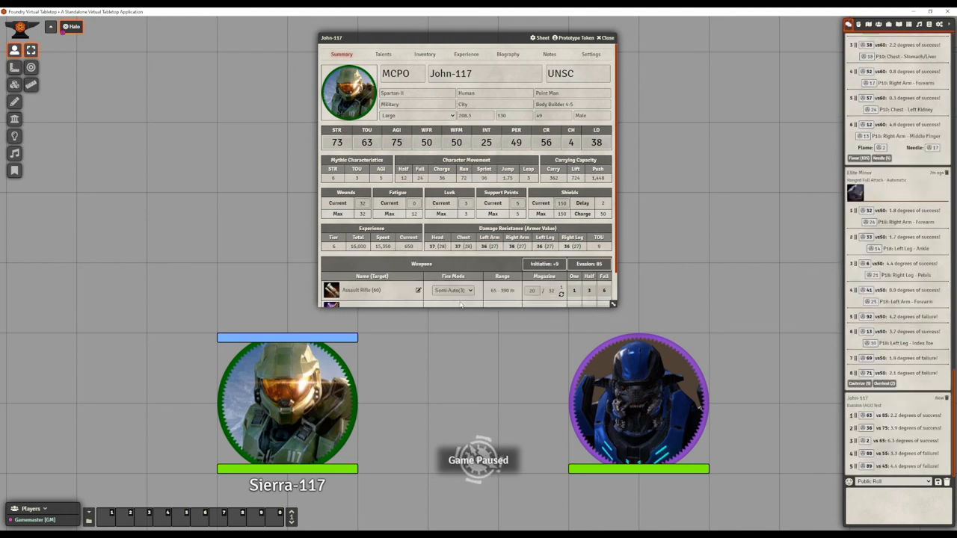